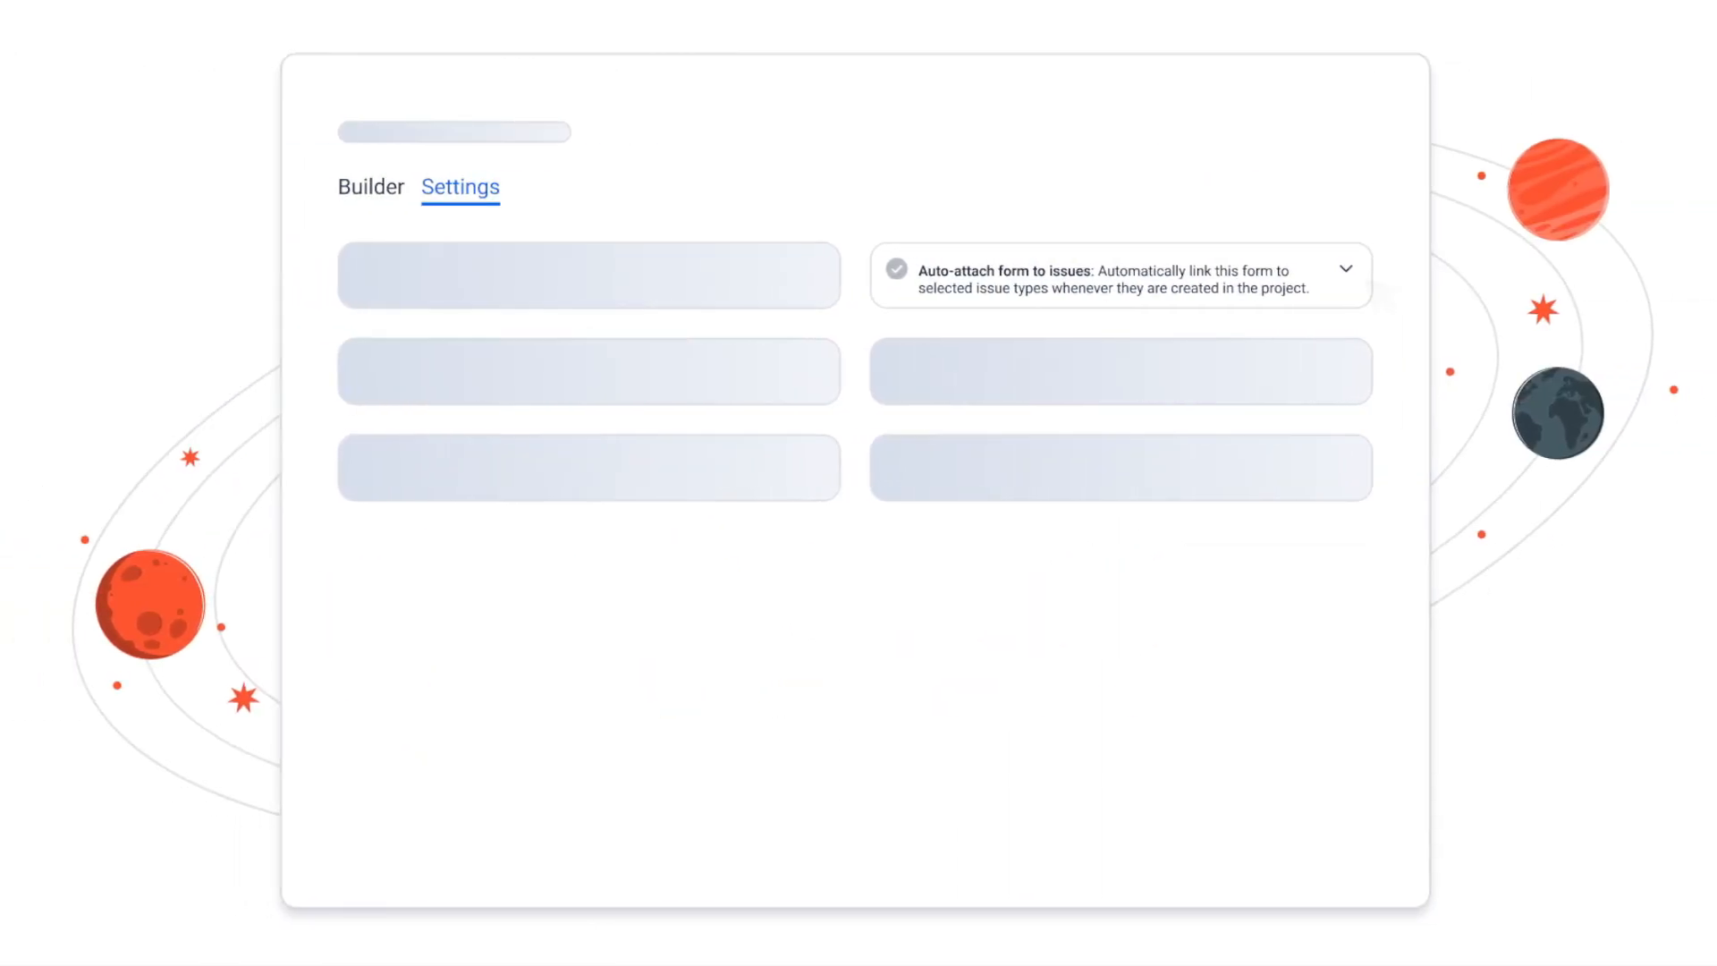
Apply auto-attach form to issues for the chosen project and issue type
click(1345, 270)
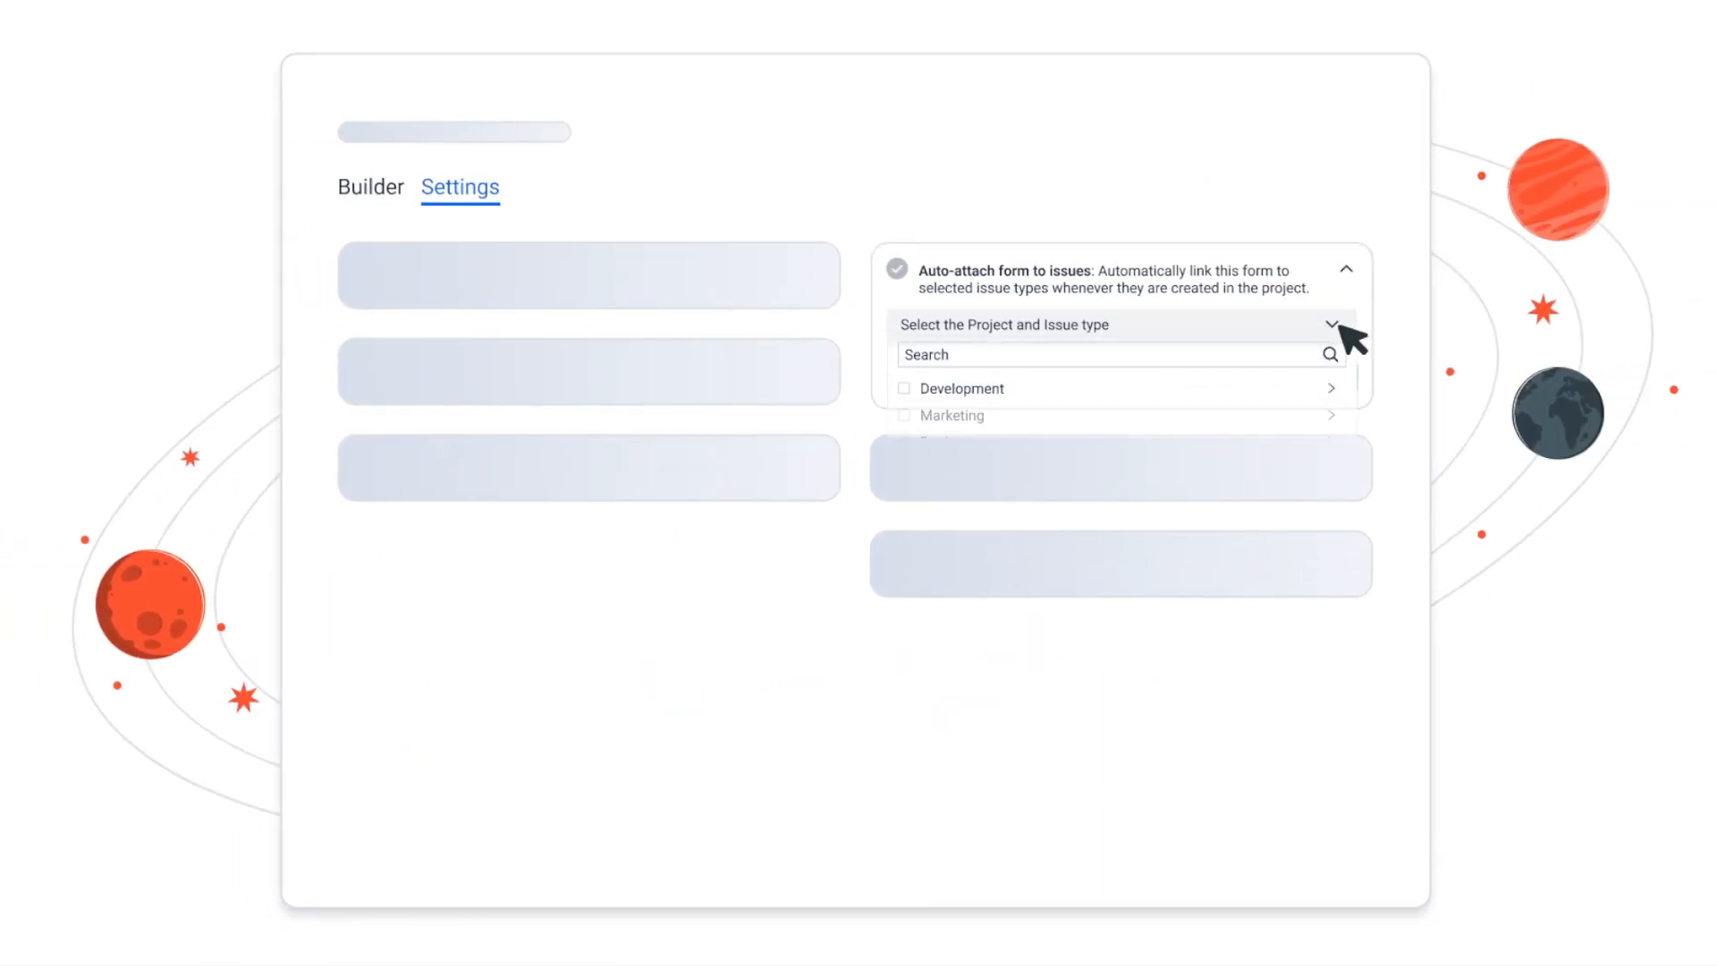
click(904, 403)
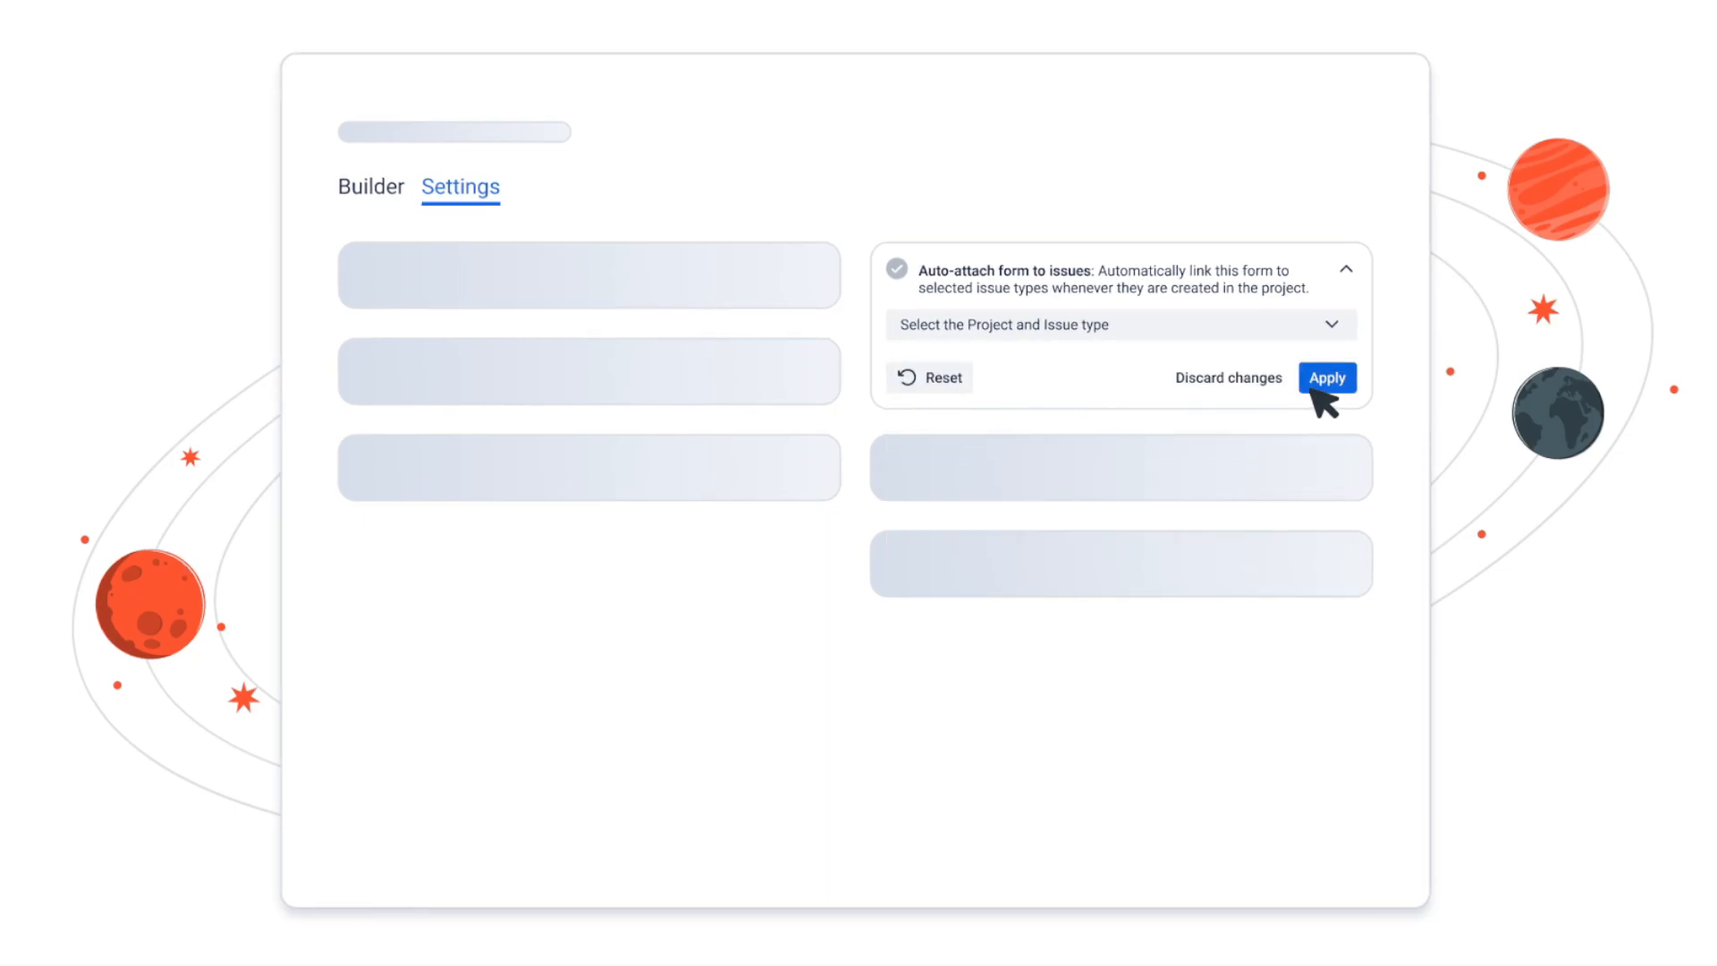
click(1325, 378)
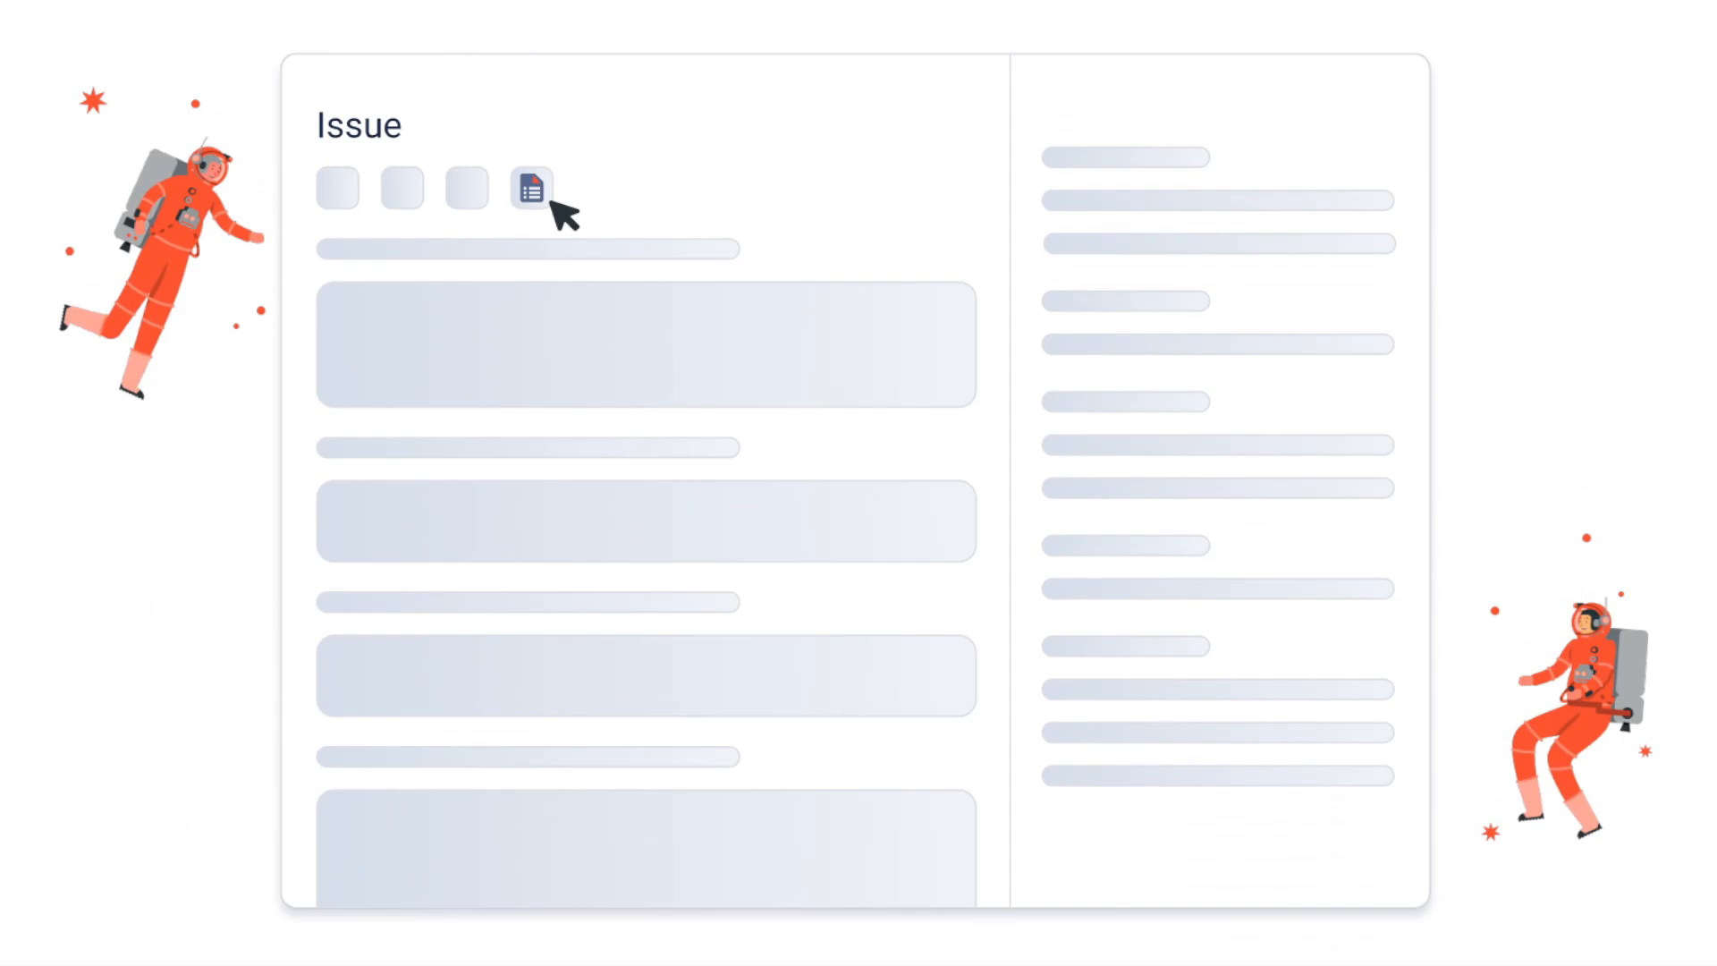
Submit the issue's Request check form with Story Points 5 and Due Date Mar 09, 2024
click(531, 187)
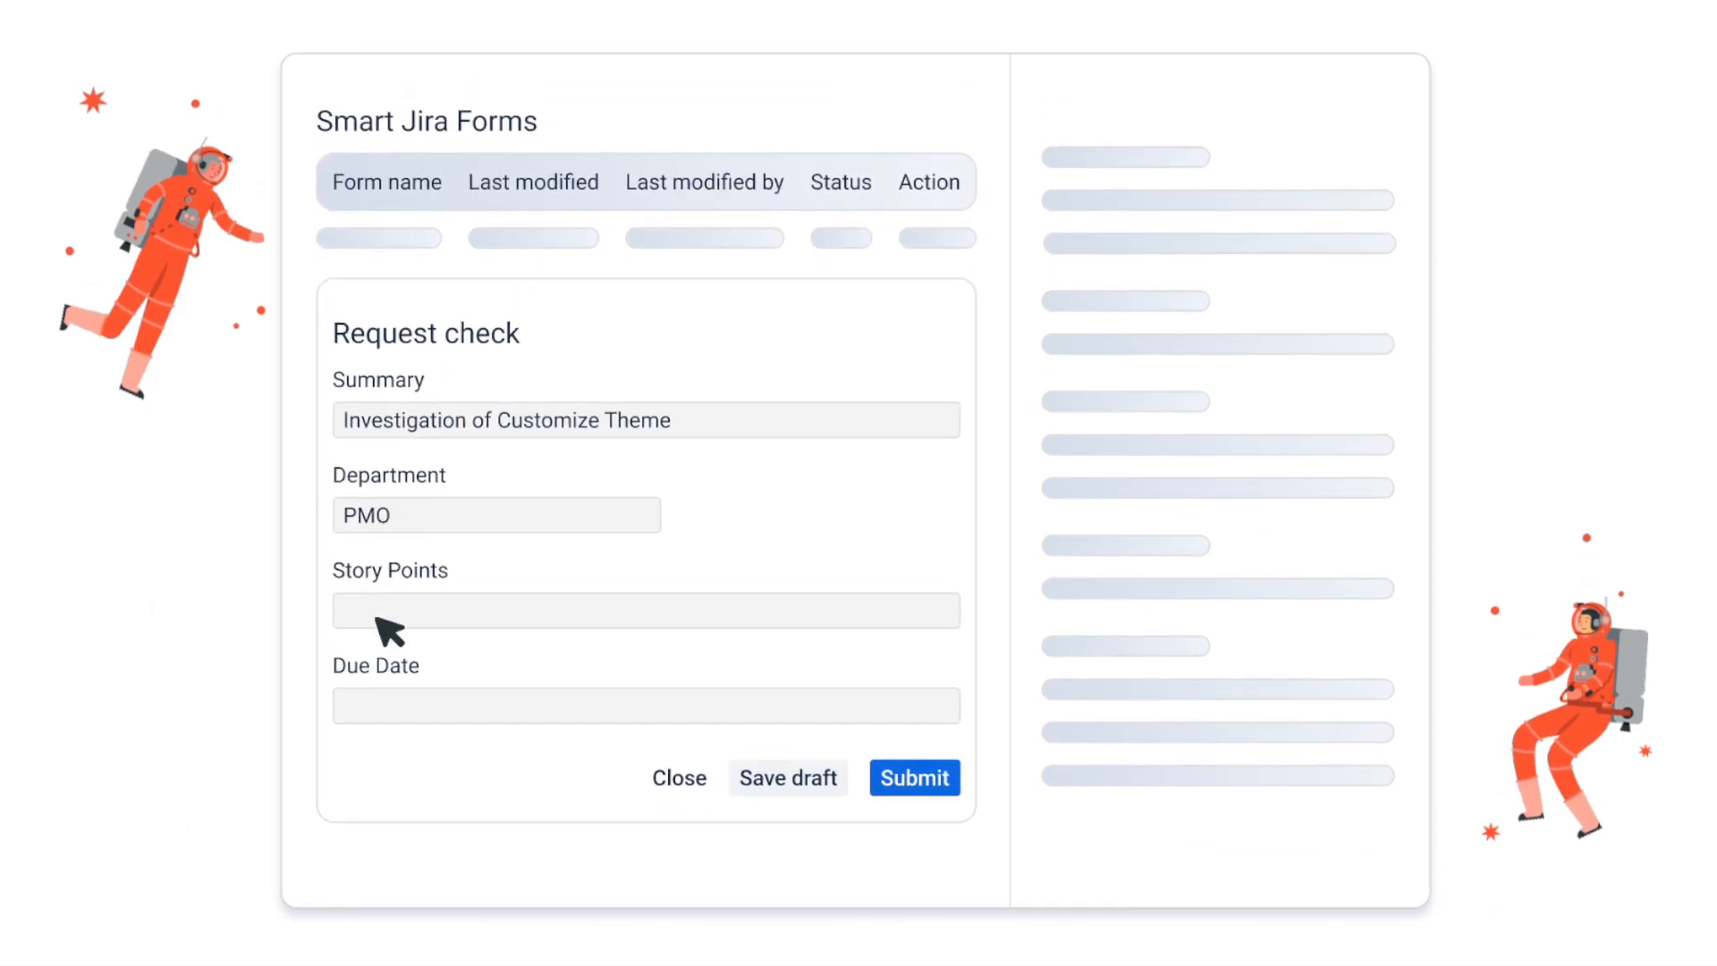
click(913, 778)
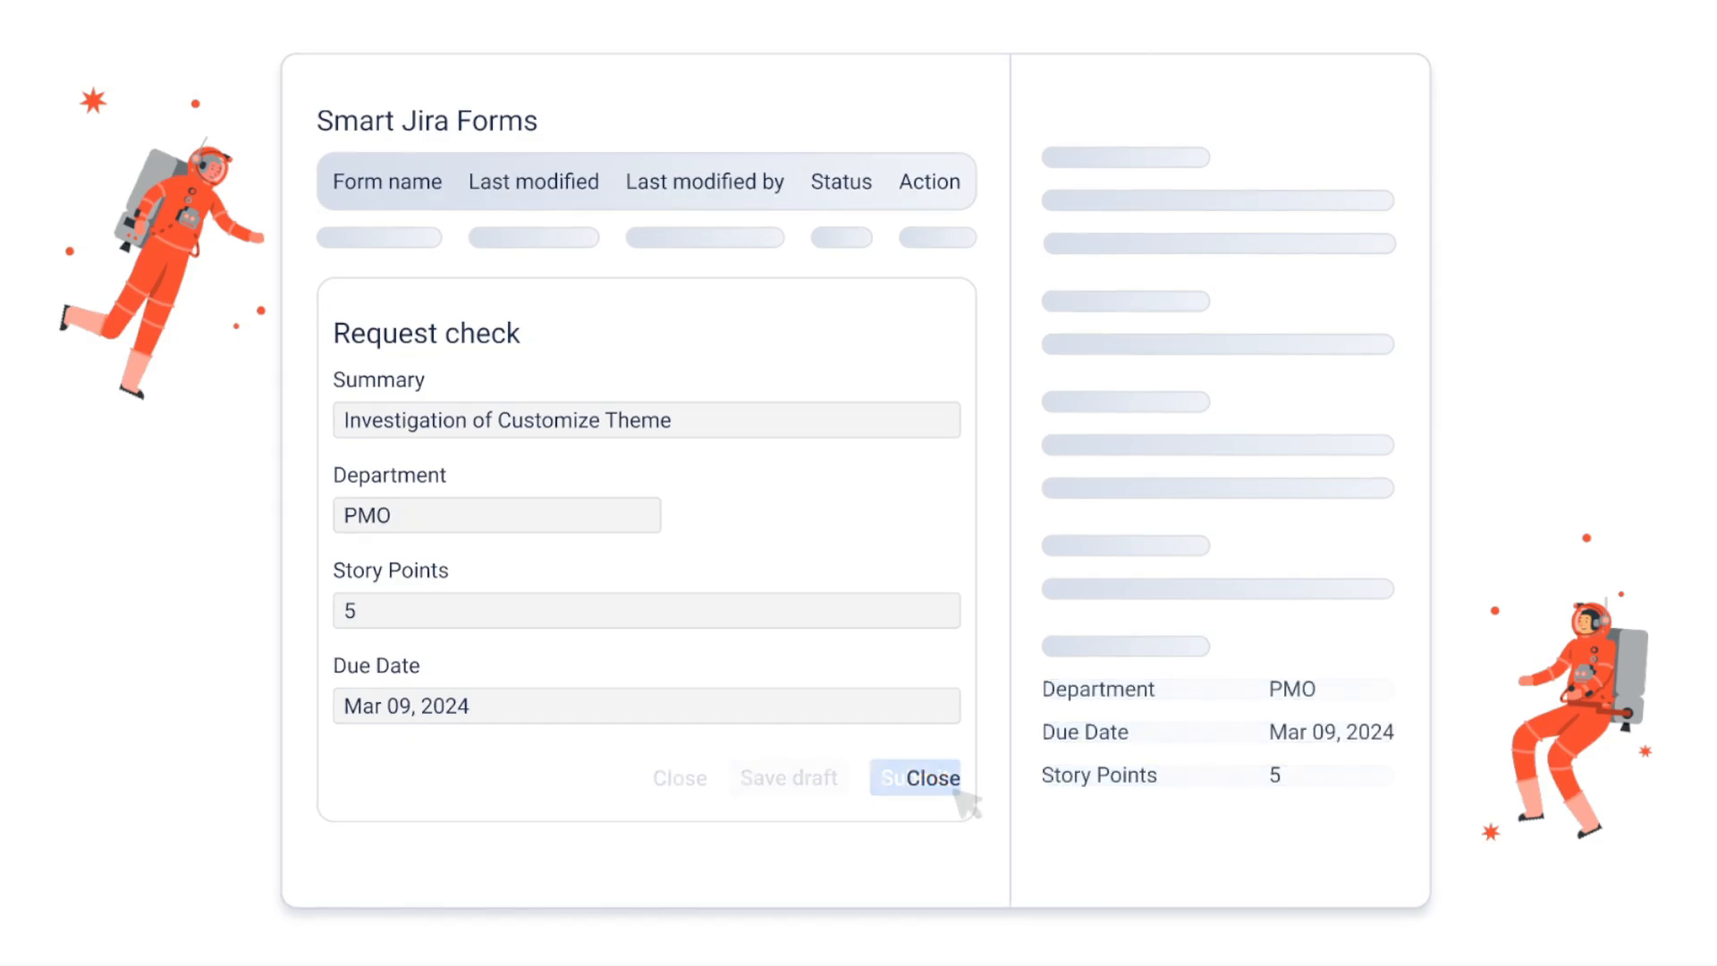
scroll(down, 3)
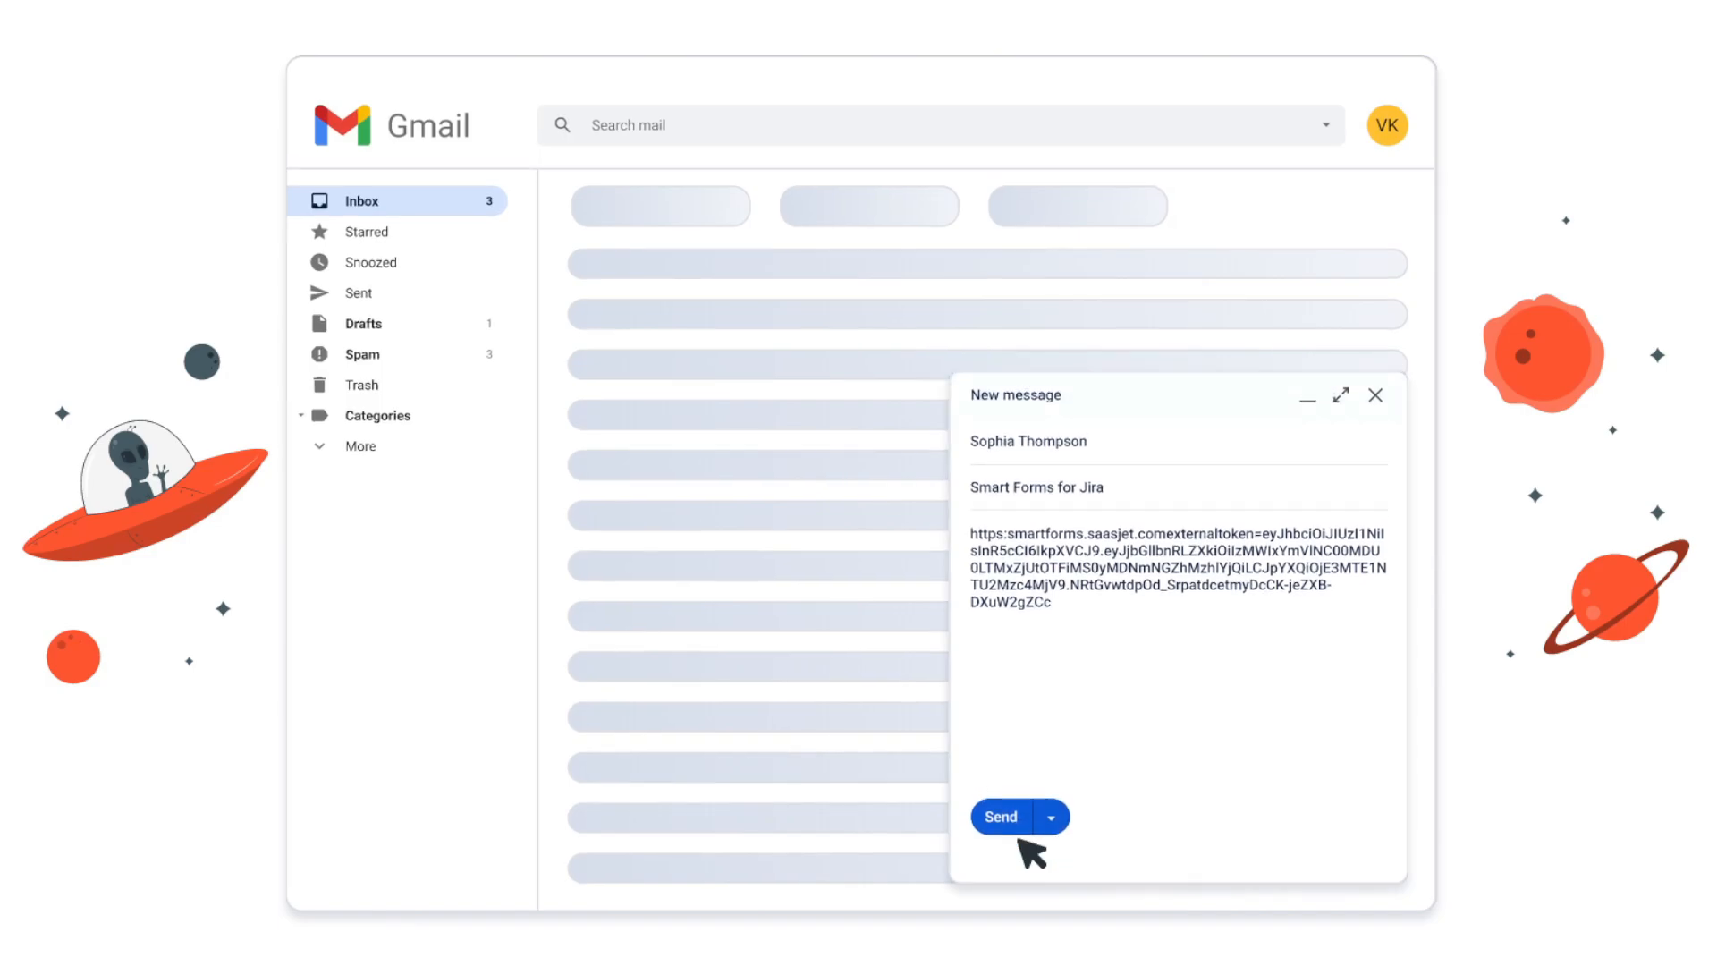
Send the 'Smart Forms for Jira' email carrying the external form link
click(998, 816)
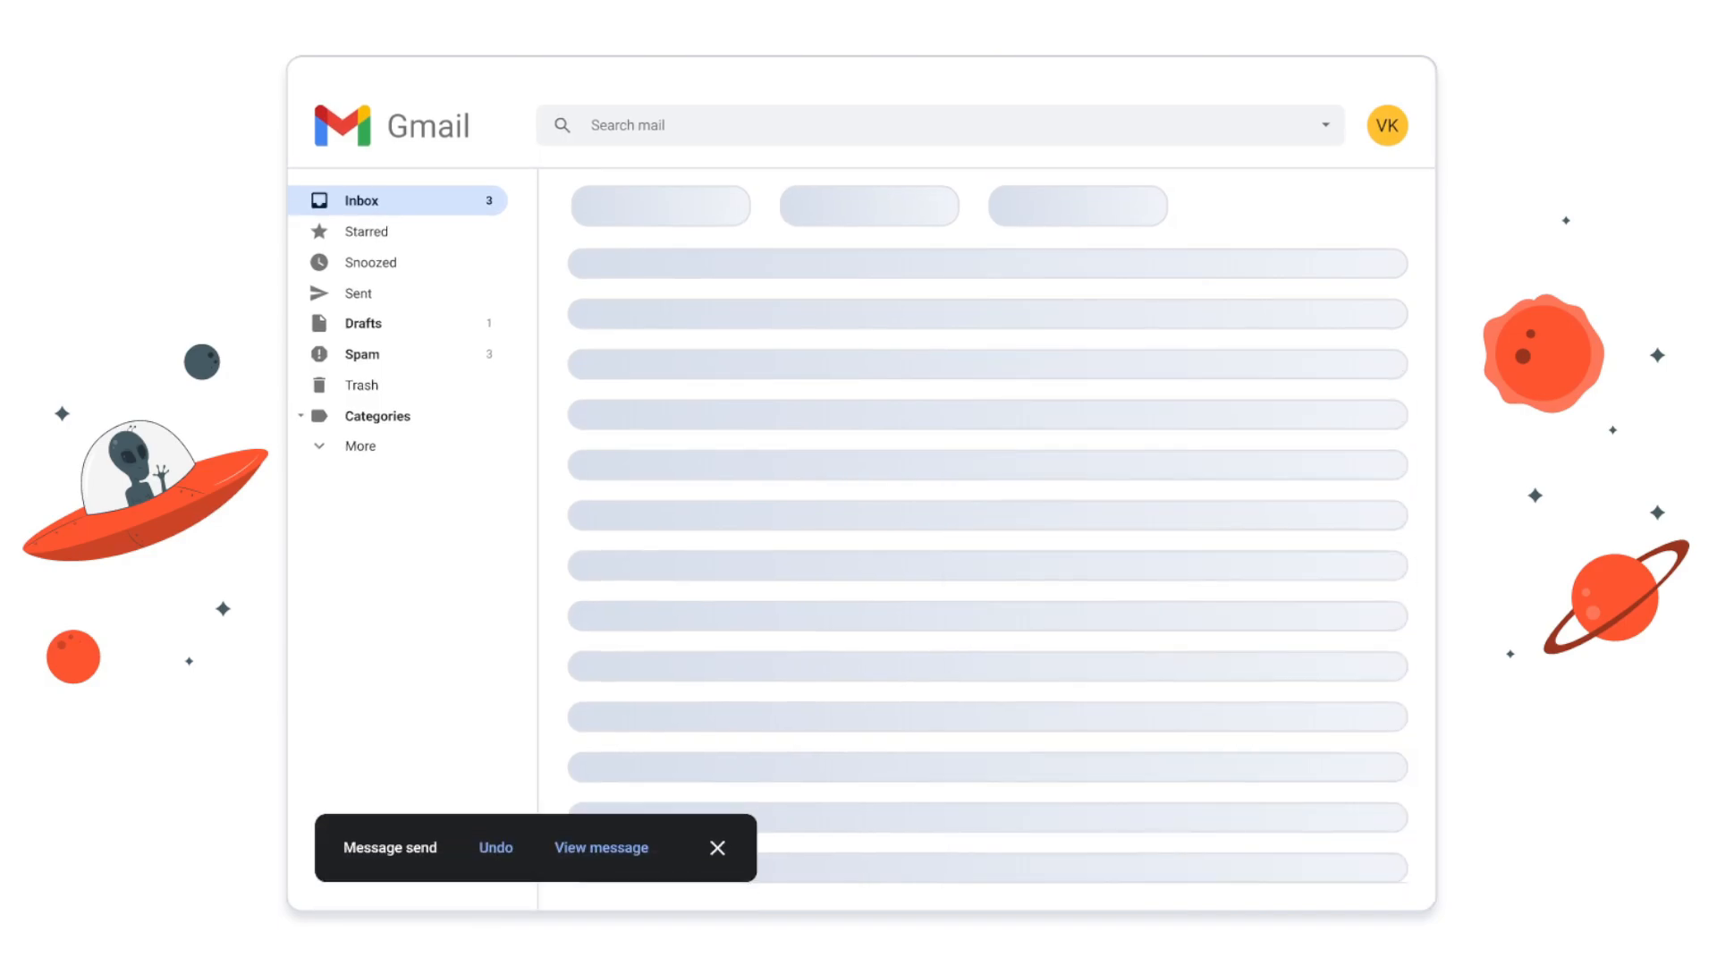
click(601, 846)
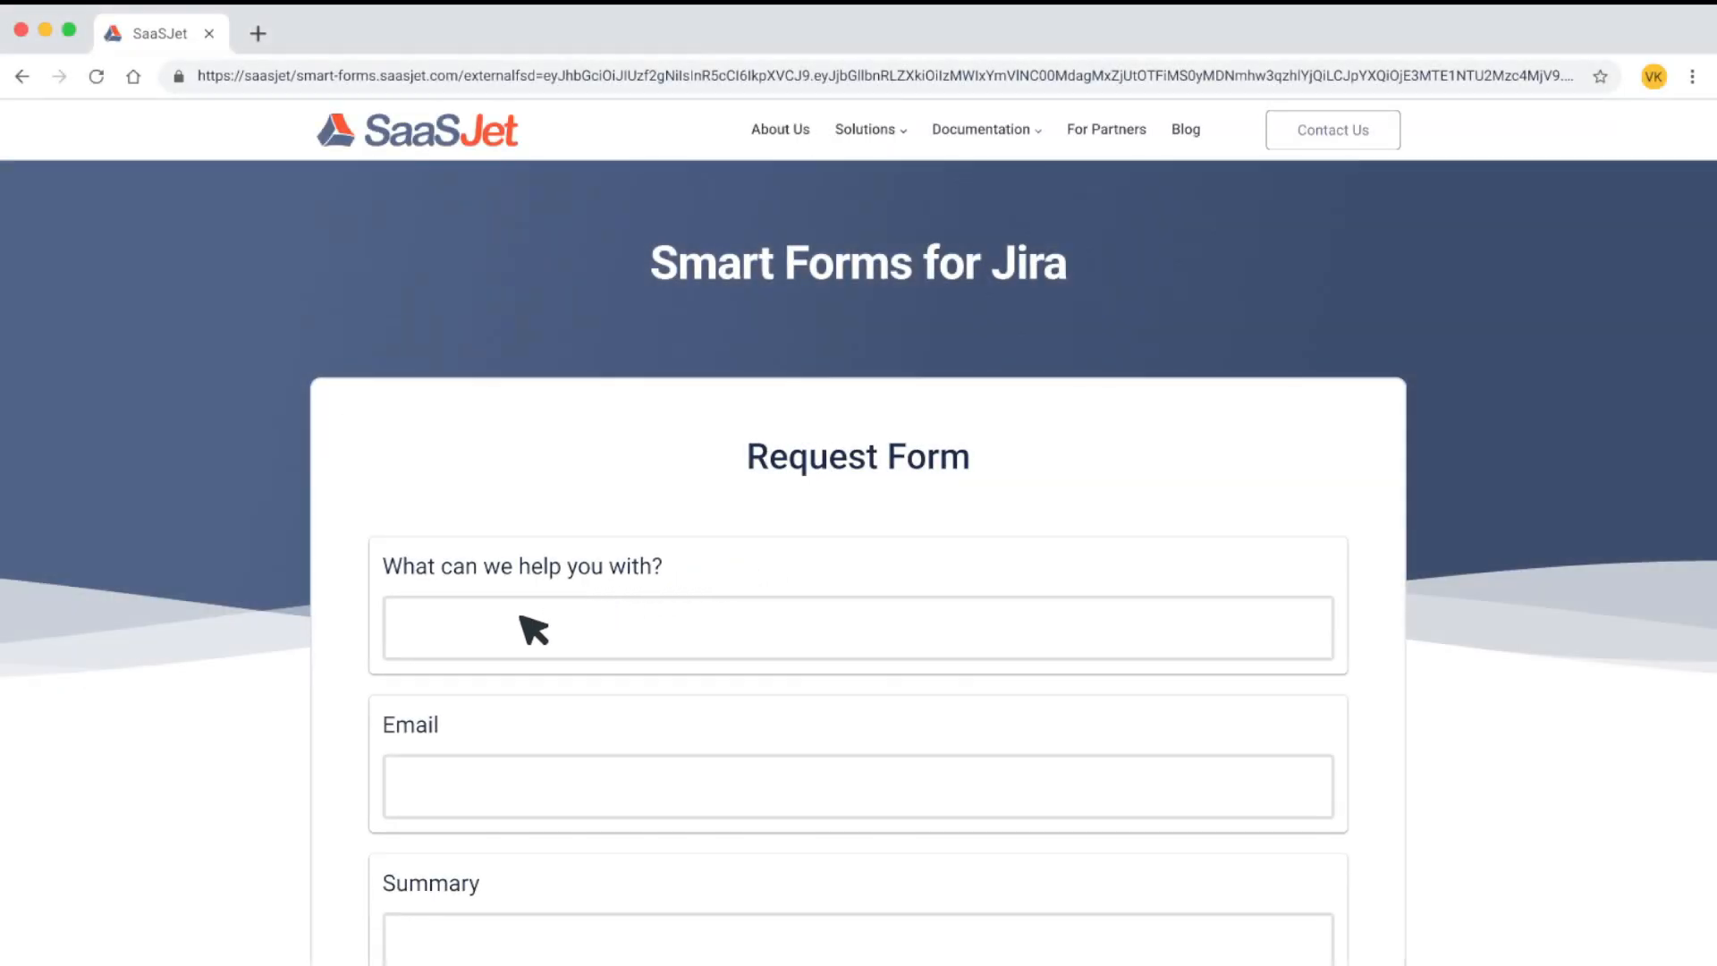
Submit the external Request Form with the Dark Mode summary, description and an attachment
scroll(down, 3)
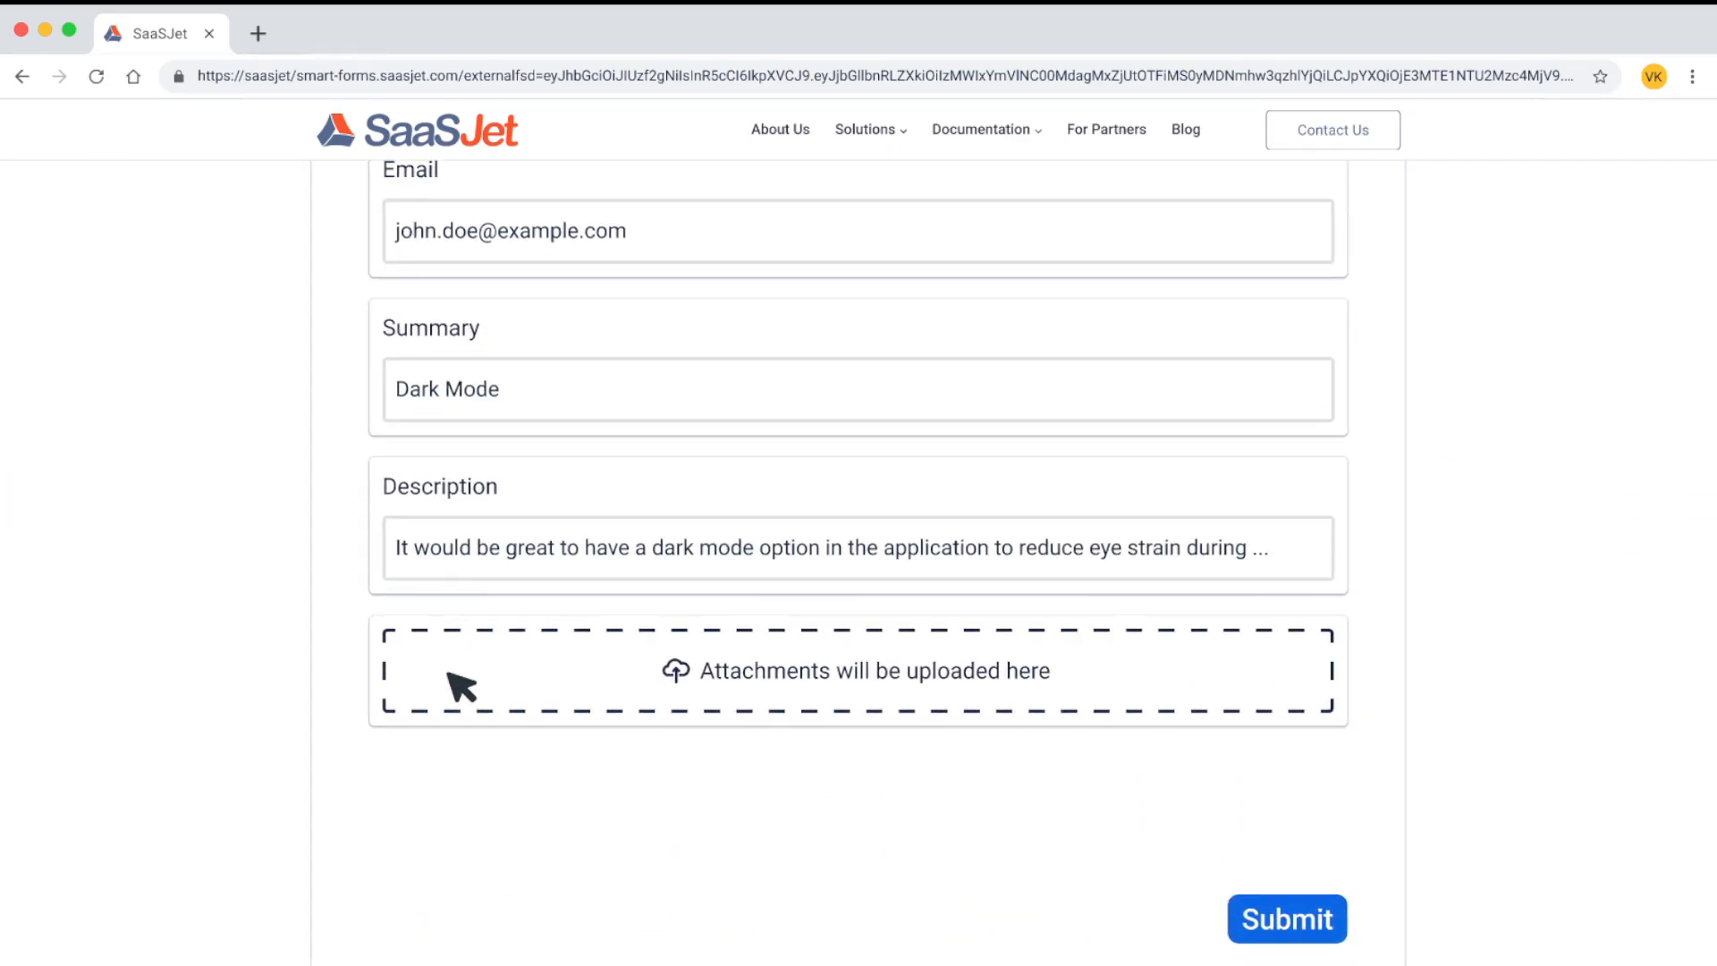
click(1286, 920)
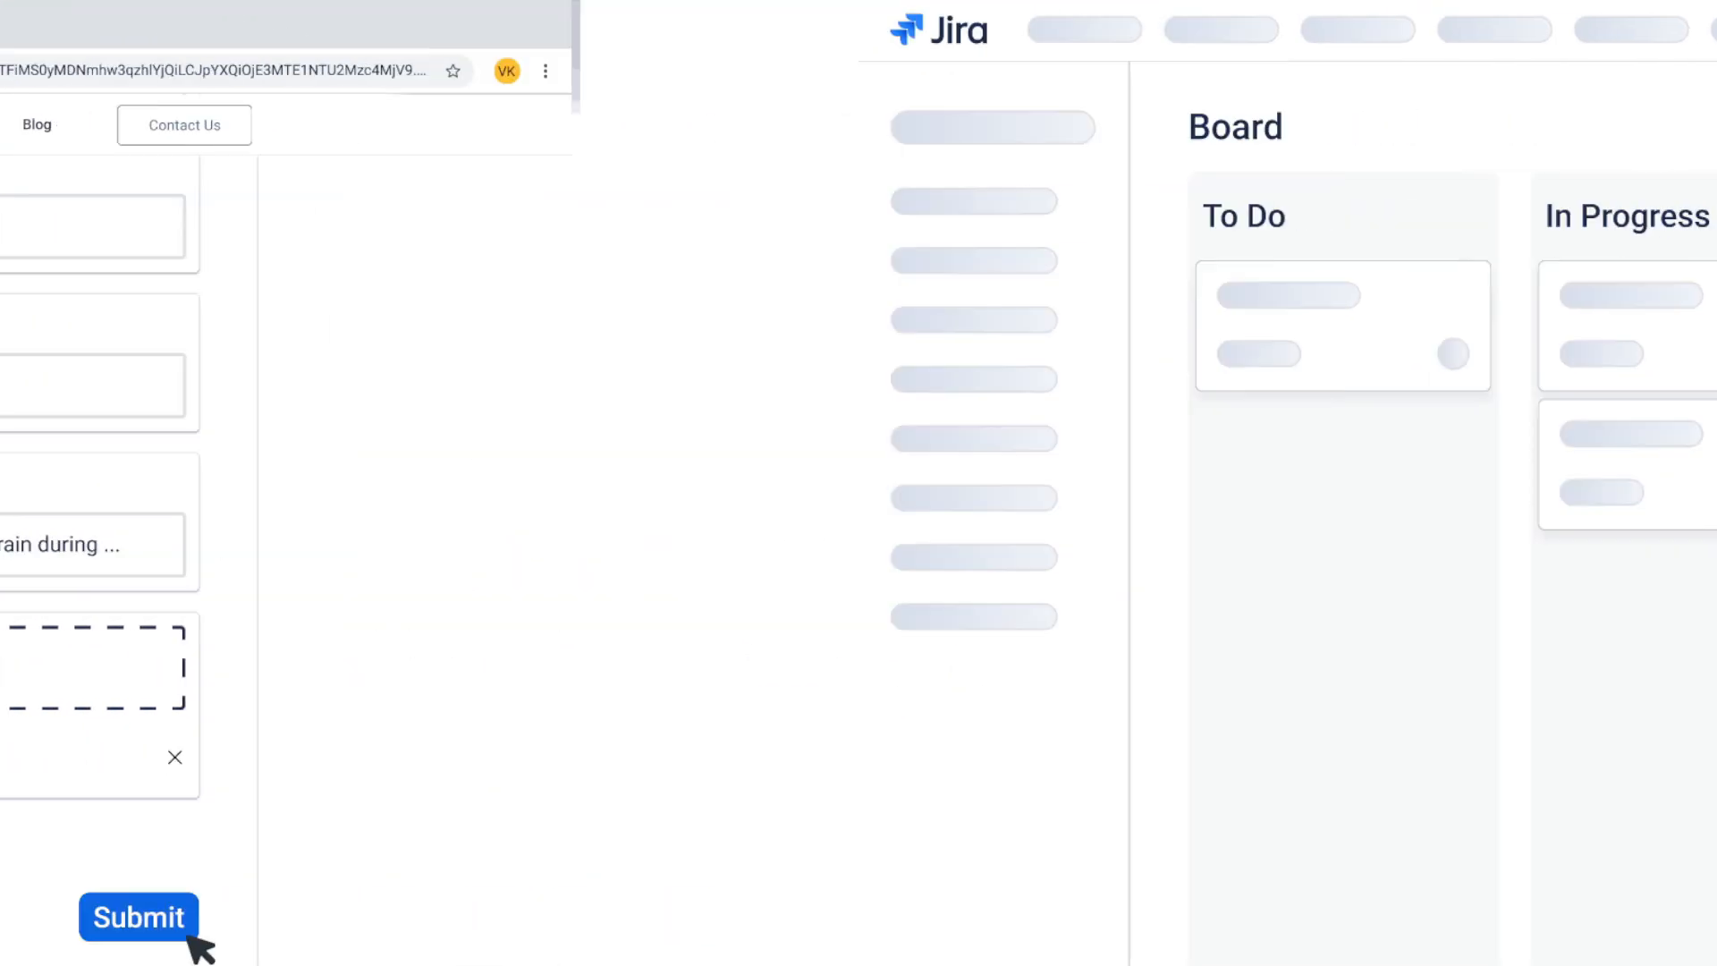
click(137, 917)
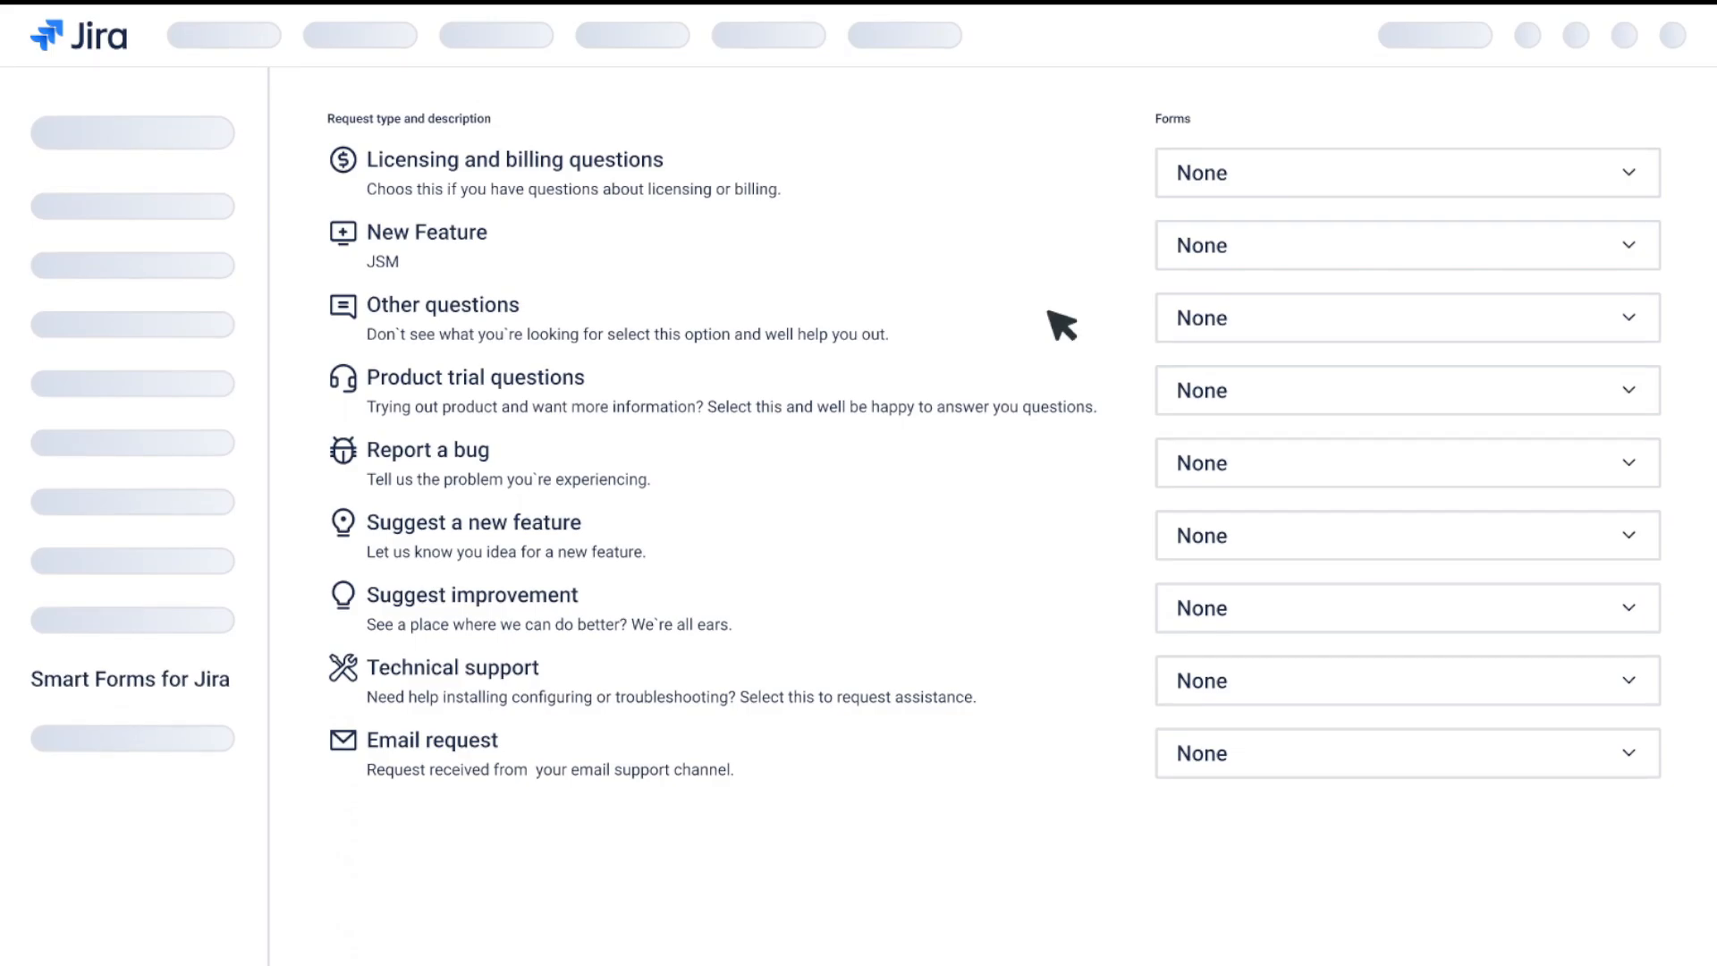
Assign the Bug more details form to the Report a bug request type
click(1407, 461)
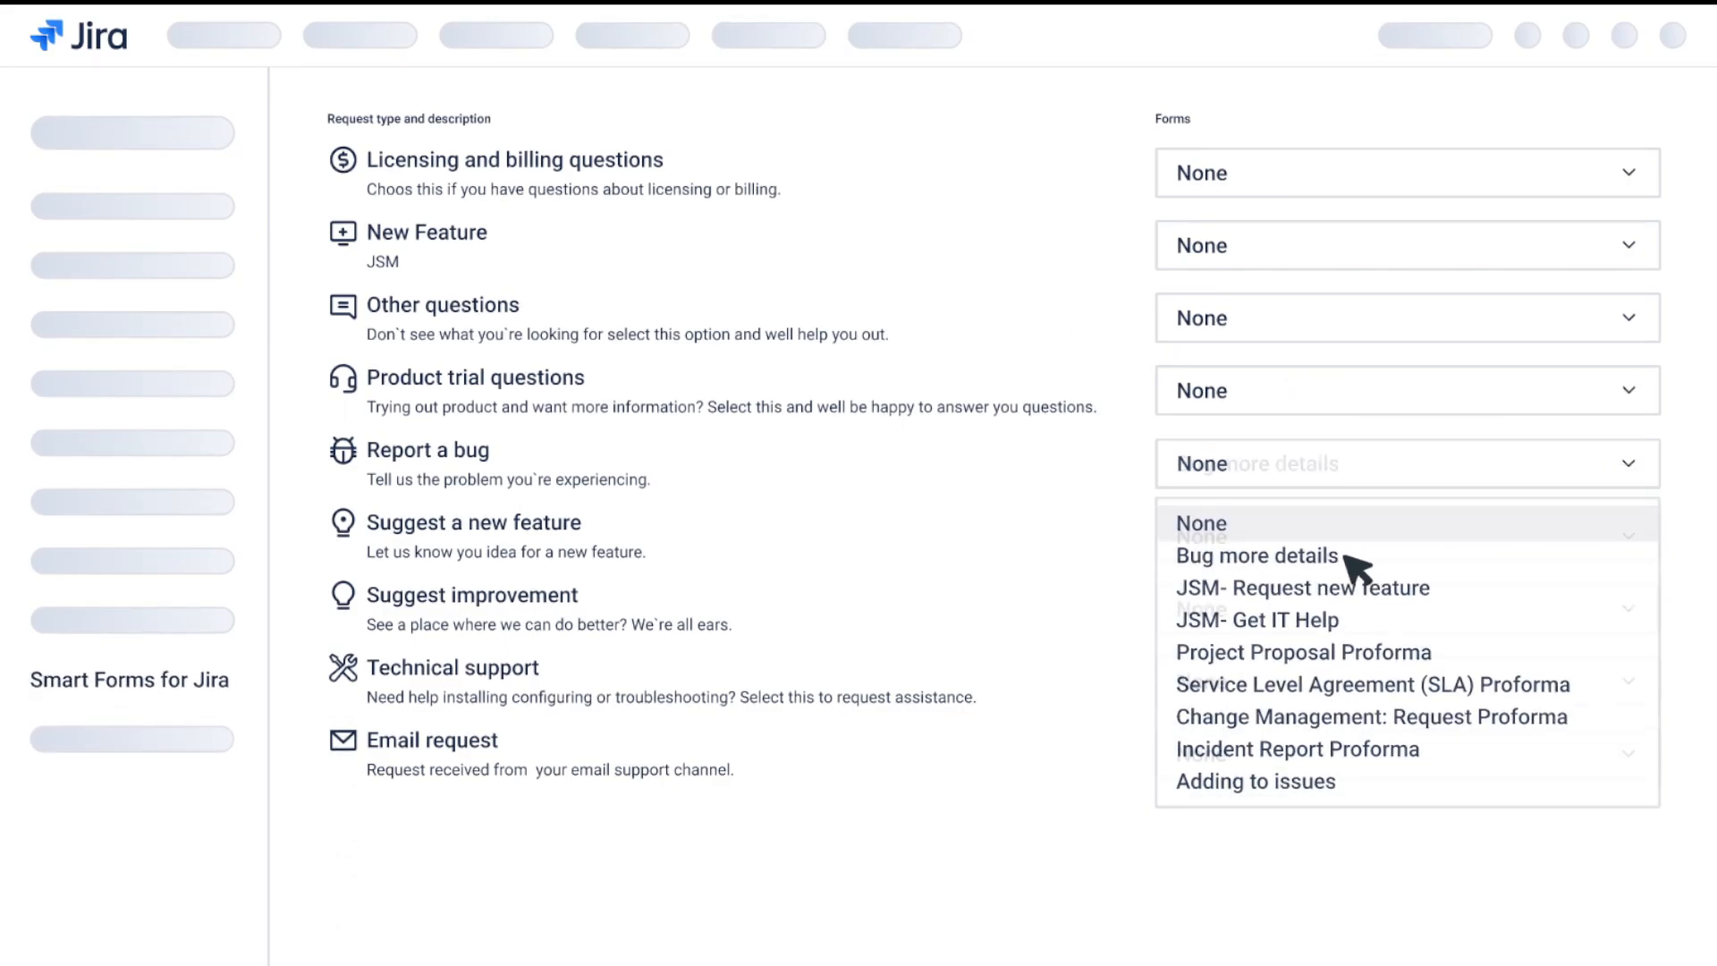
click(1257, 554)
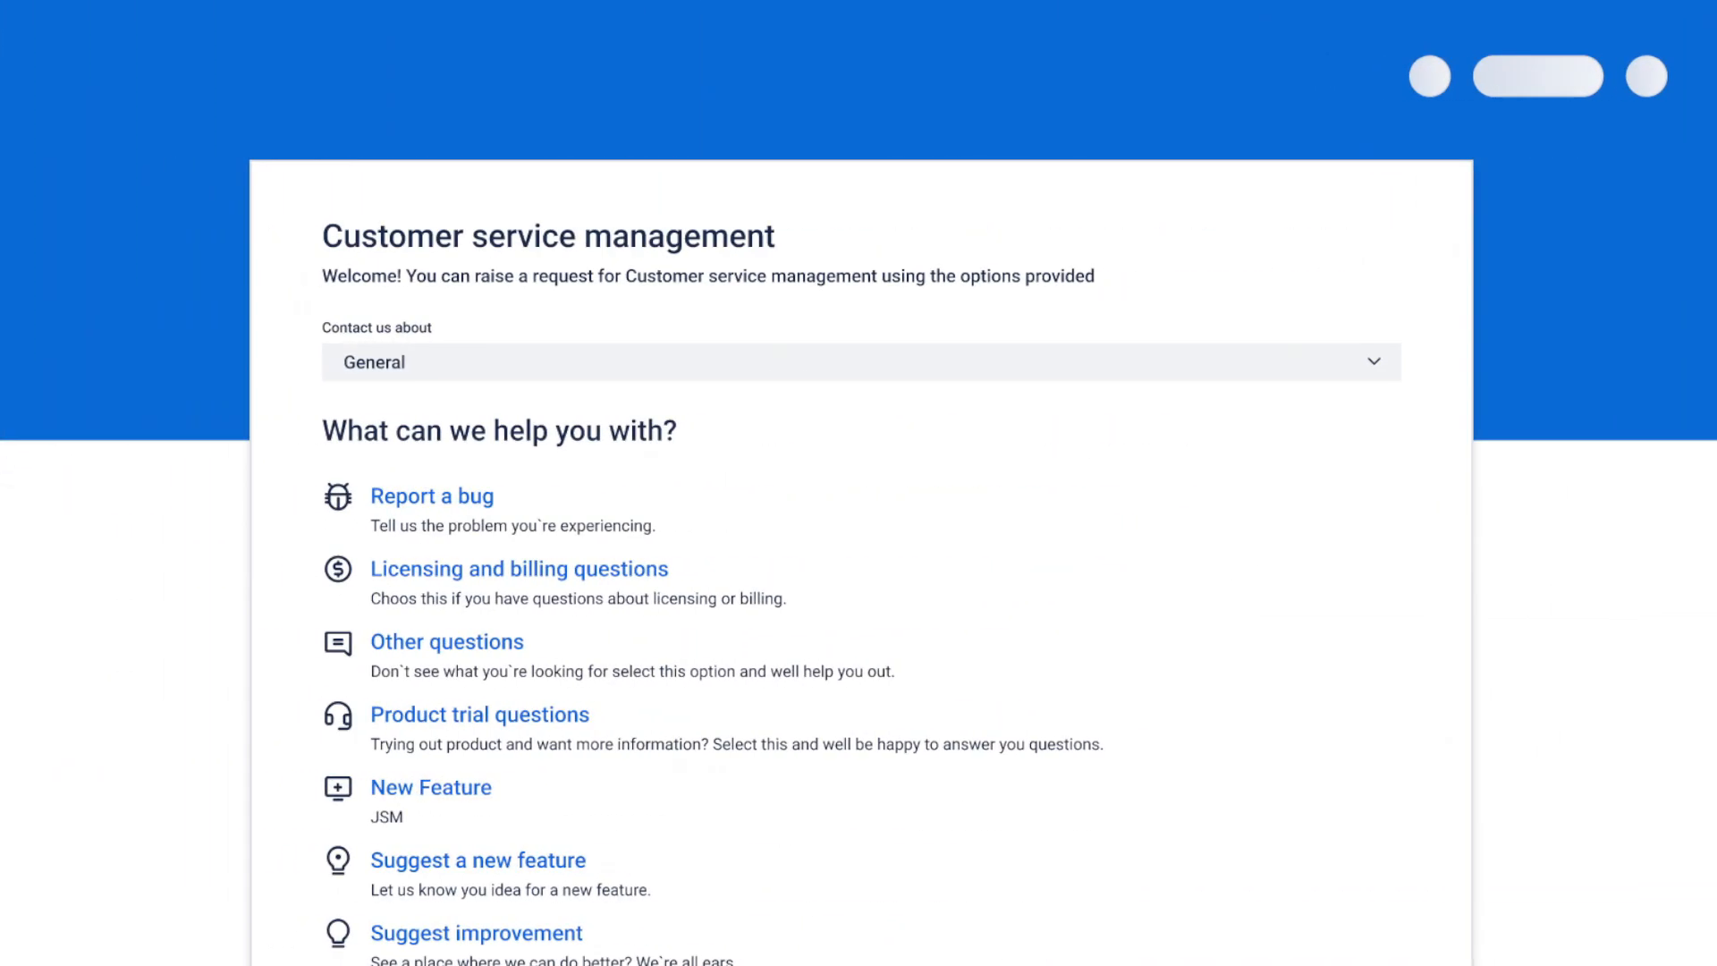
Raise a Report a bug portal request 'My add-on doesn't work'
click(431, 496)
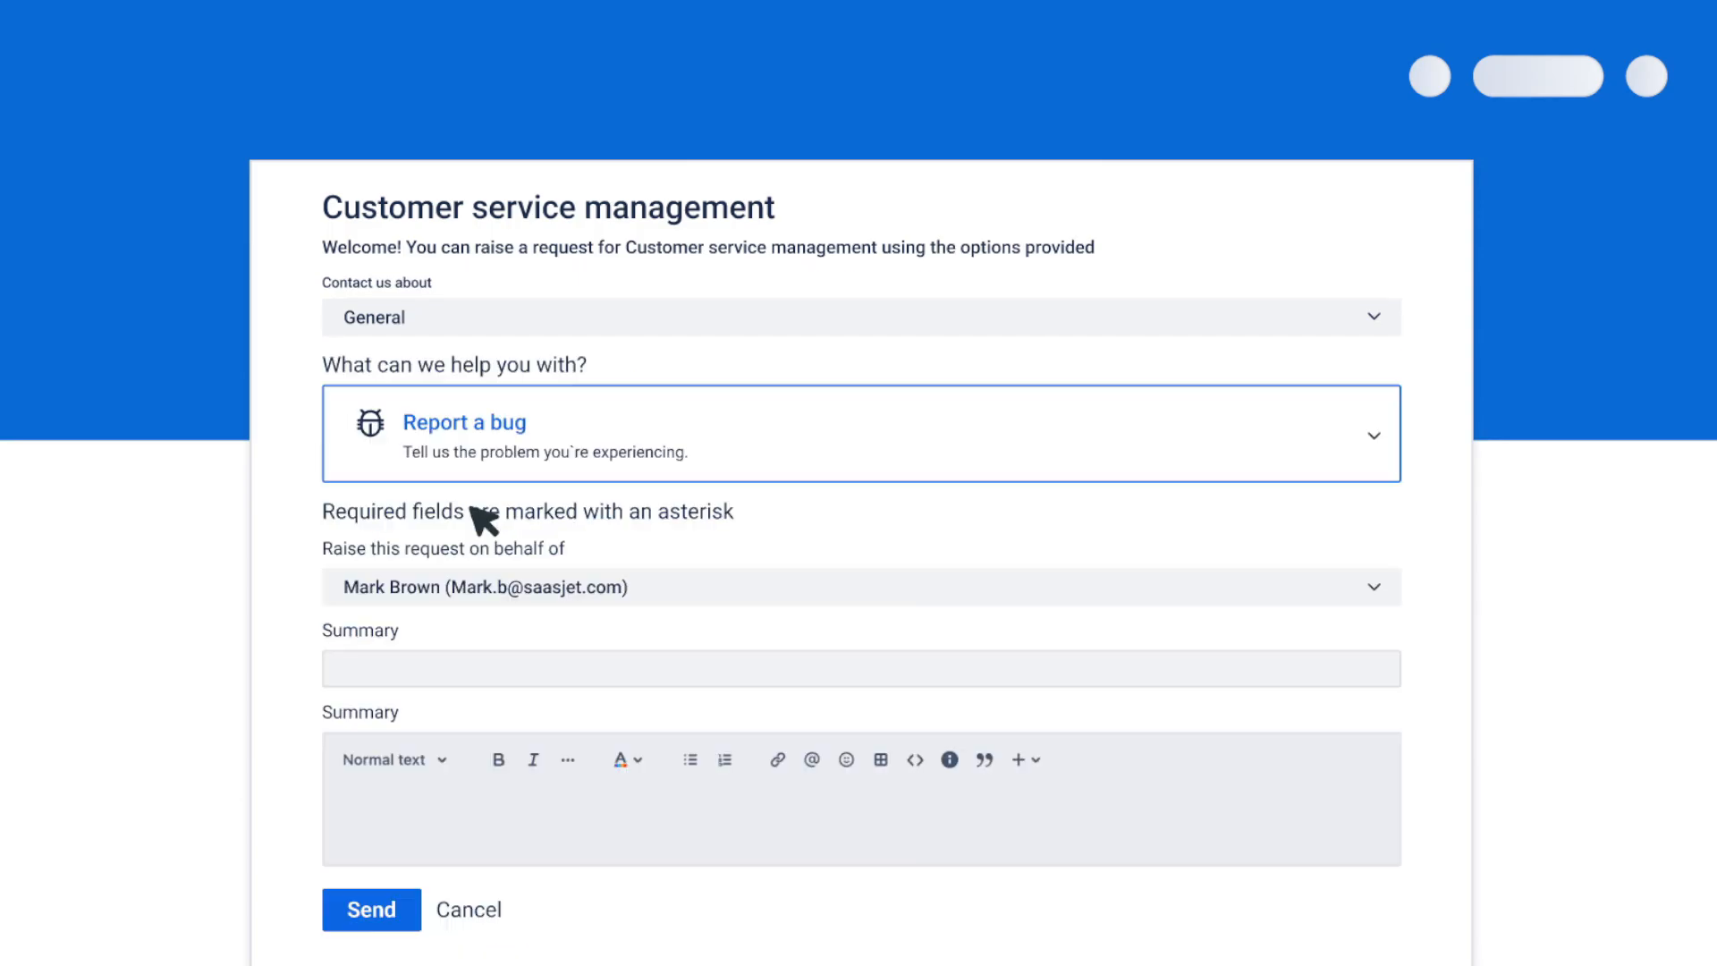
text(My add-on doesn't work)
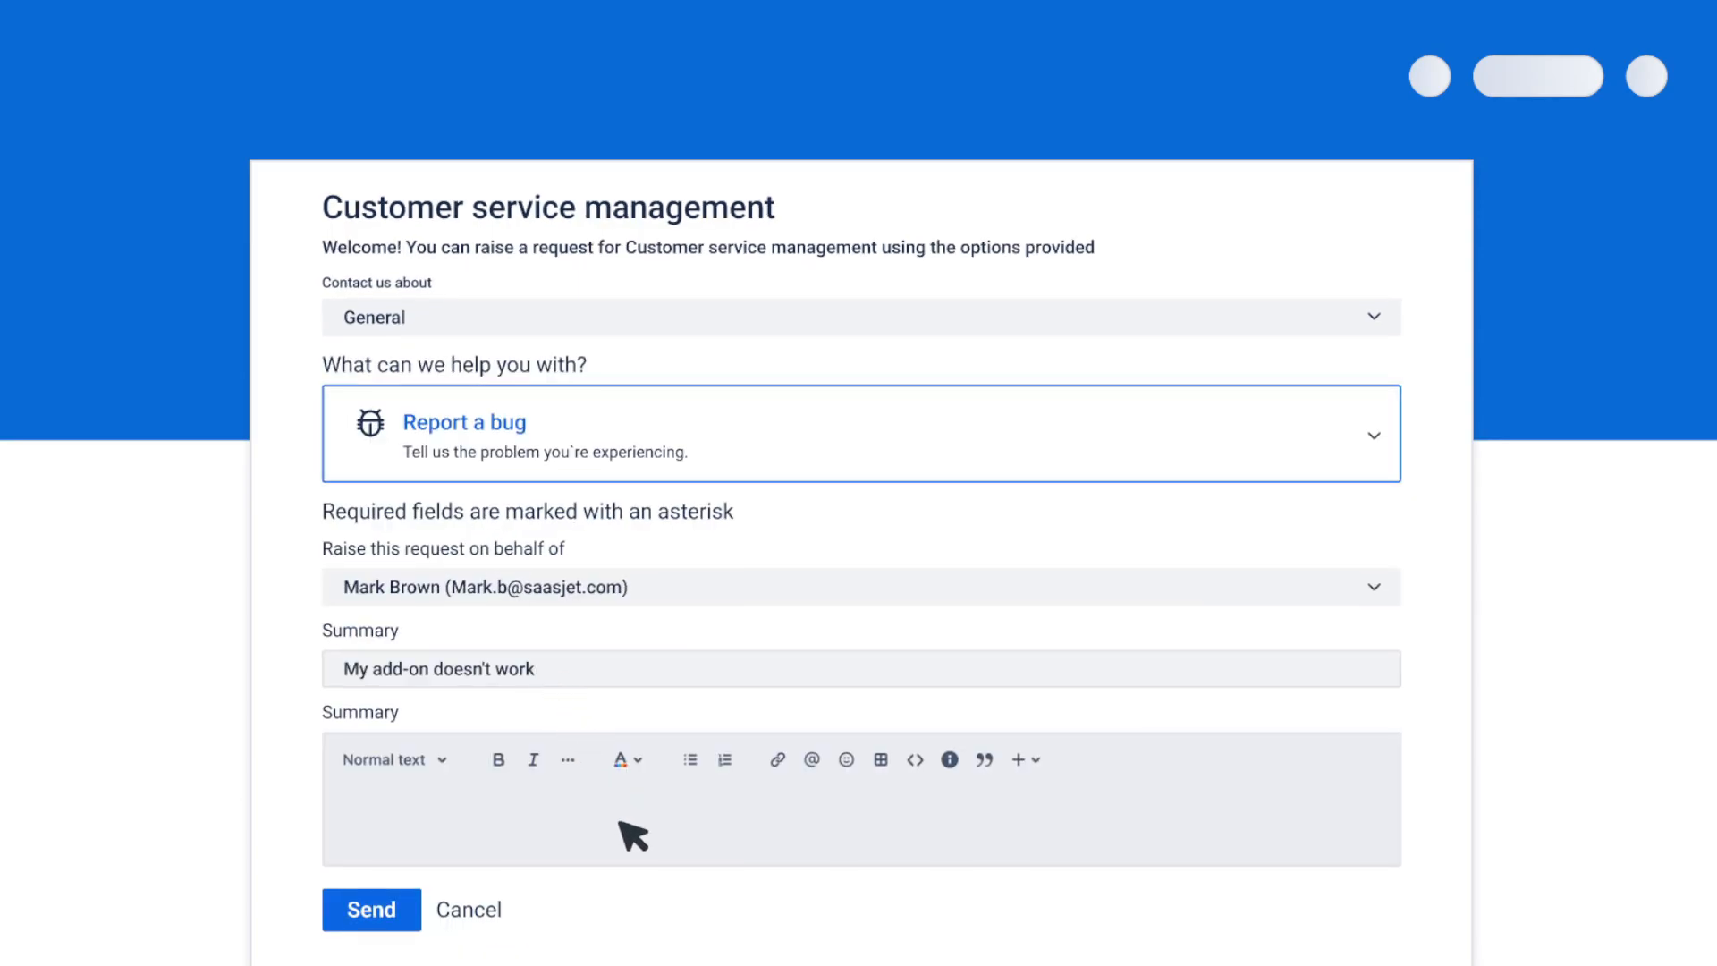
click(370, 909)
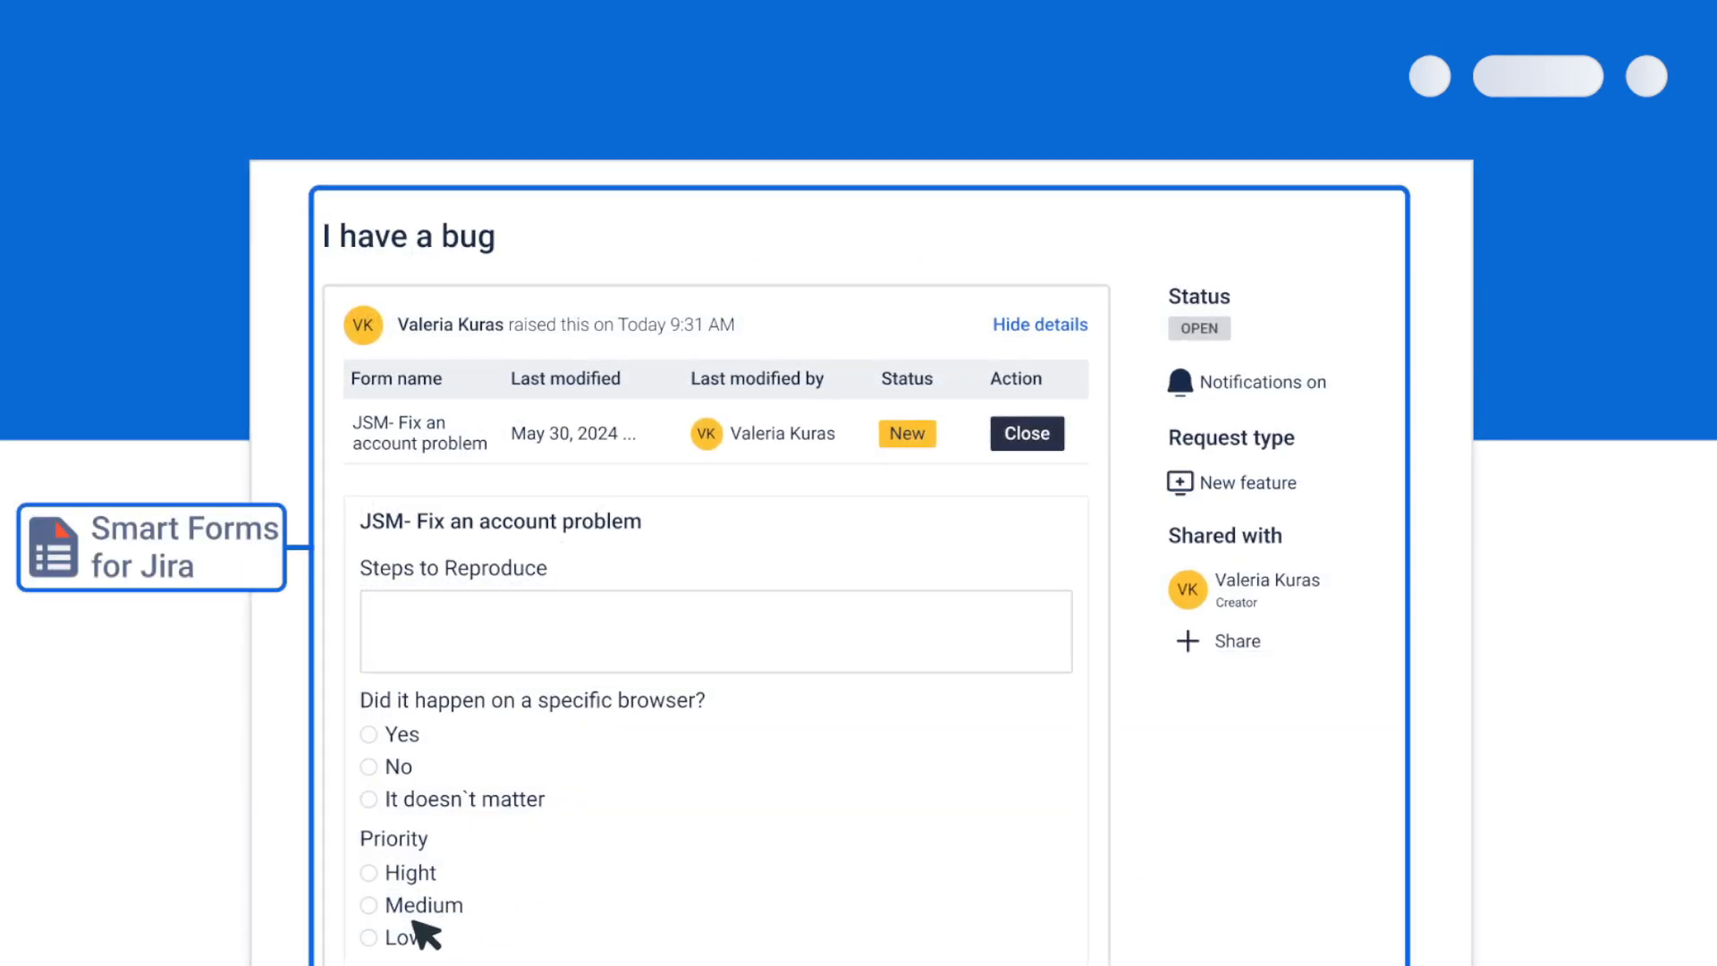
Complete the attached form with reproduction steps, browser No and high priority, then close it
click(369, 872)
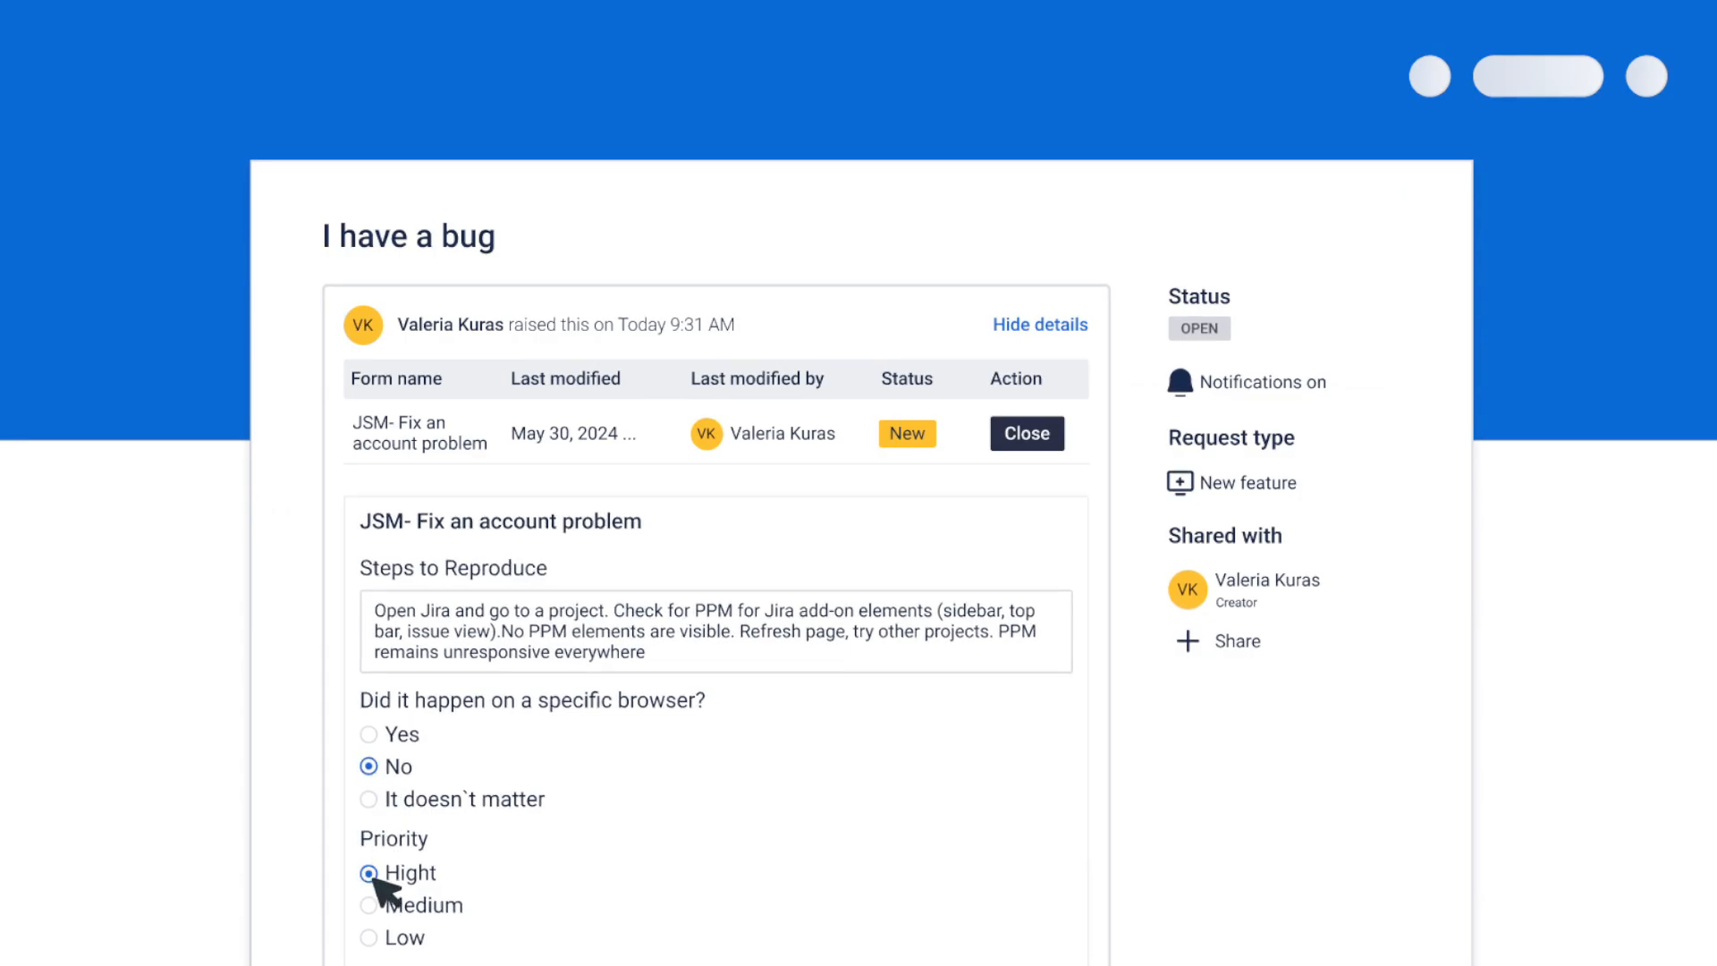
scroll(down, 3)
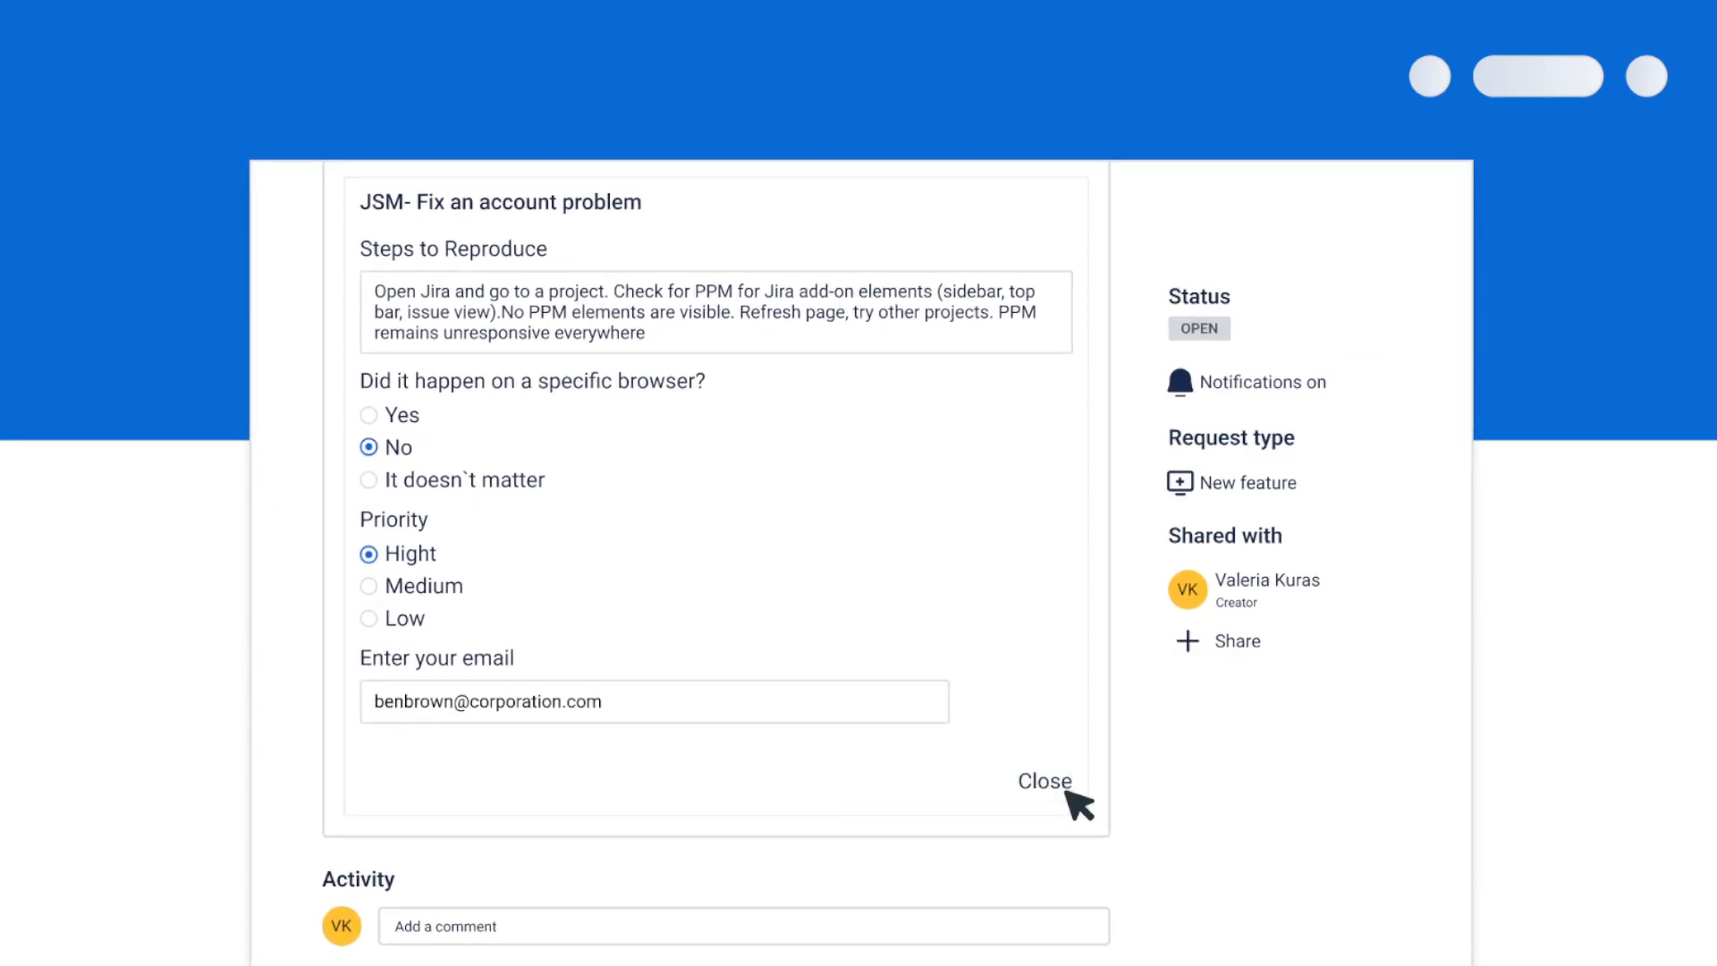
click(1043, 782)
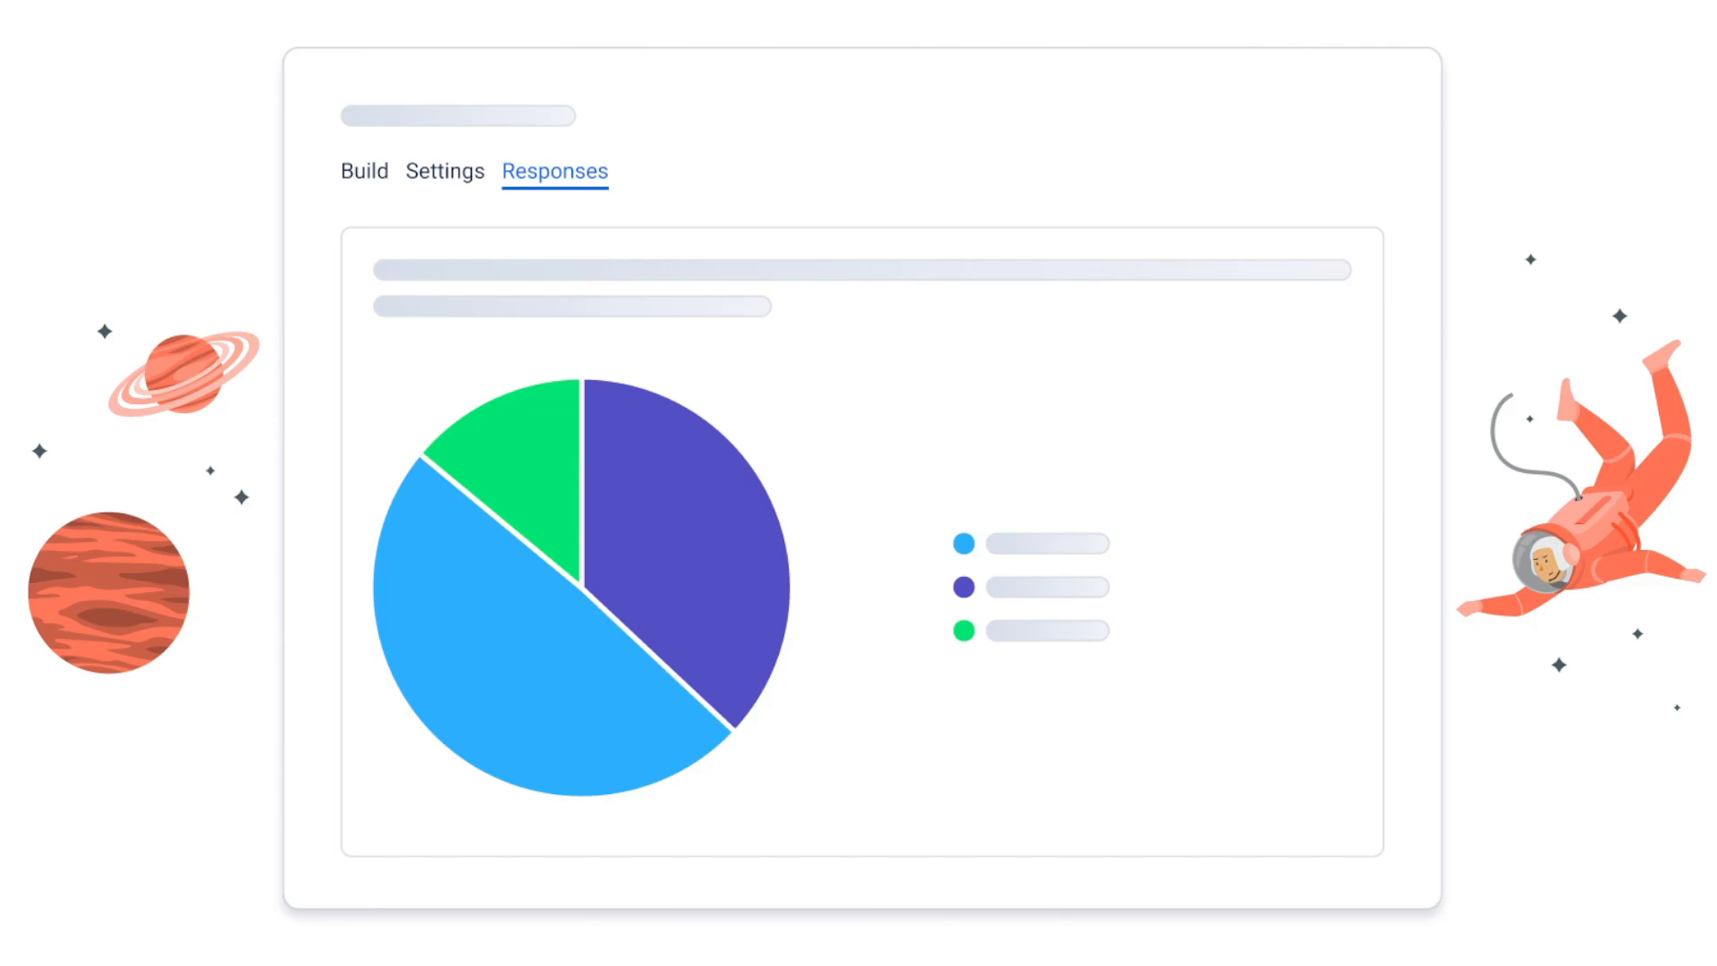
Scroll the Responses view down to the bar chart of answer counts beneath the pie chart
scroll(down, 3)
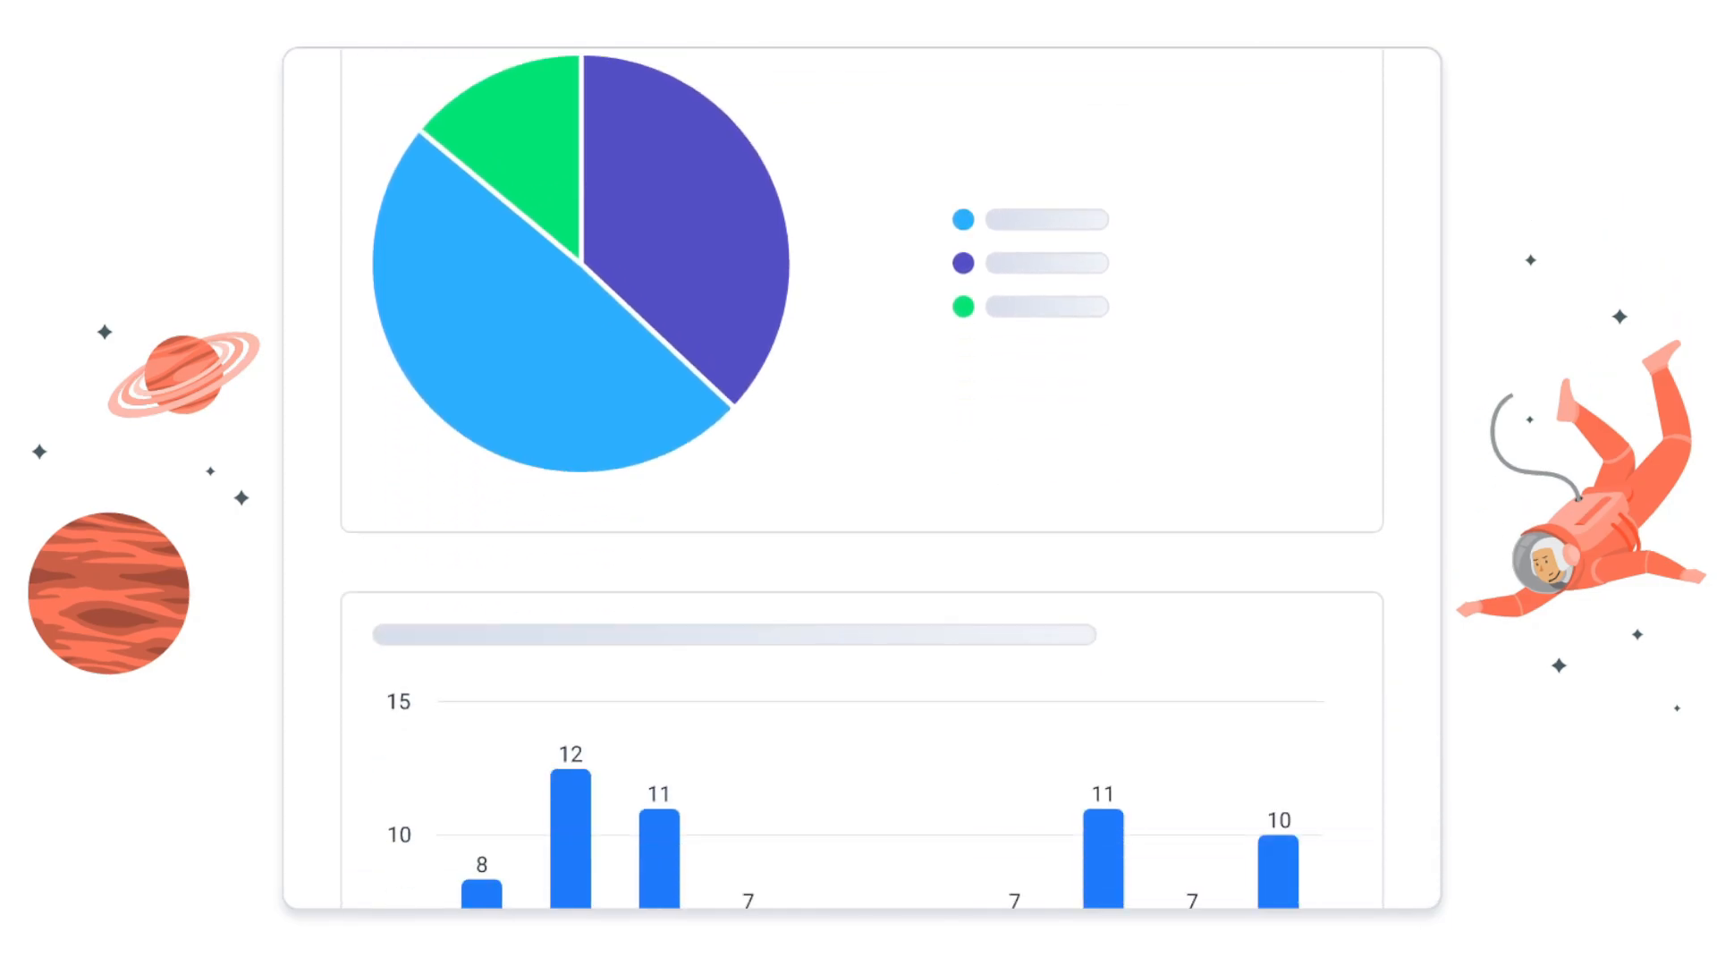